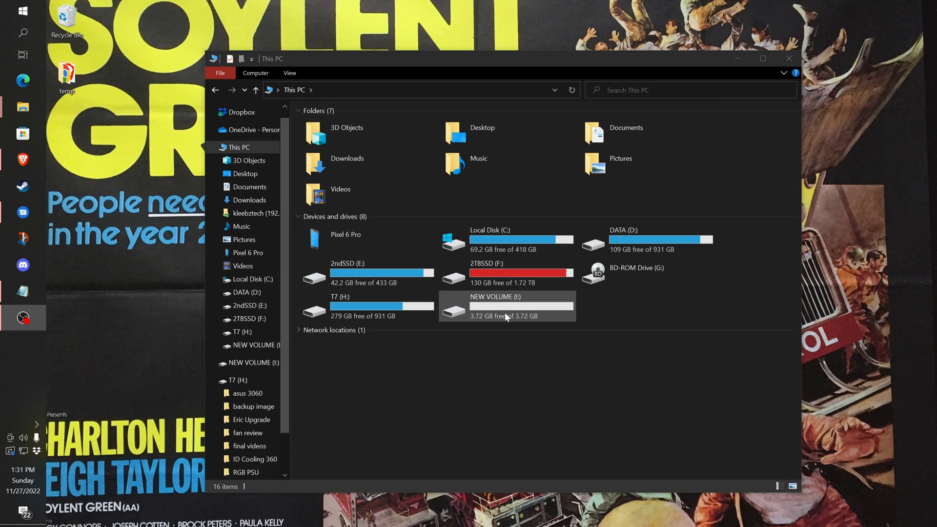
- Start formatting the NEW VOLUME (I:) USB drive with FAT32 as the file system
left_click(505, 306)
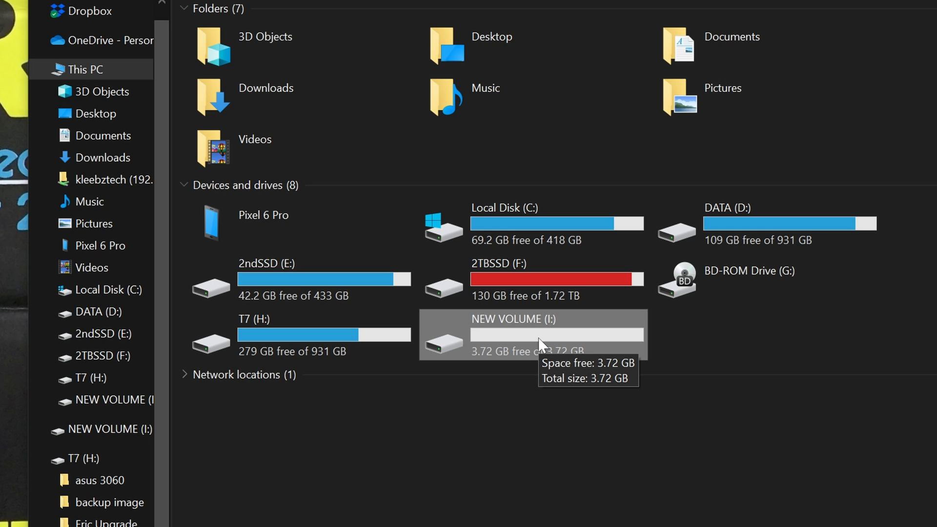
right_click(532, 334)
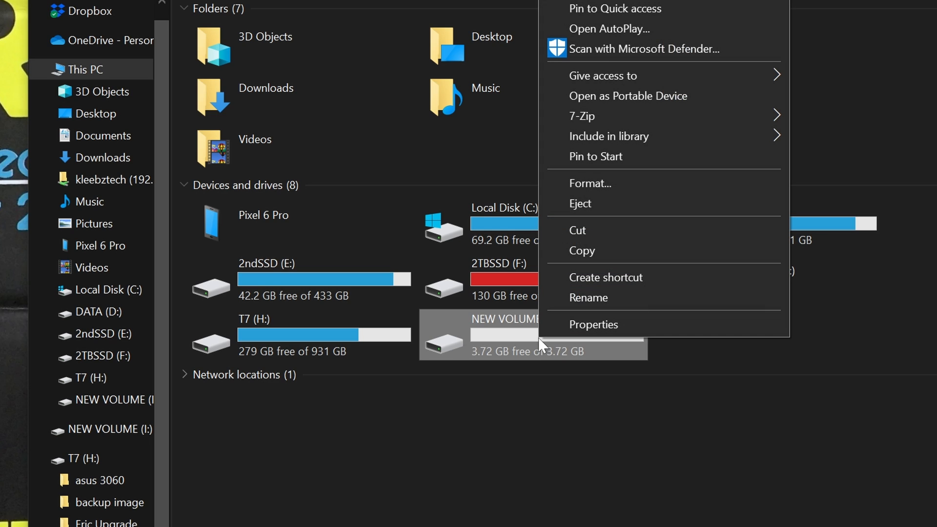
mouse_move(589, 183)
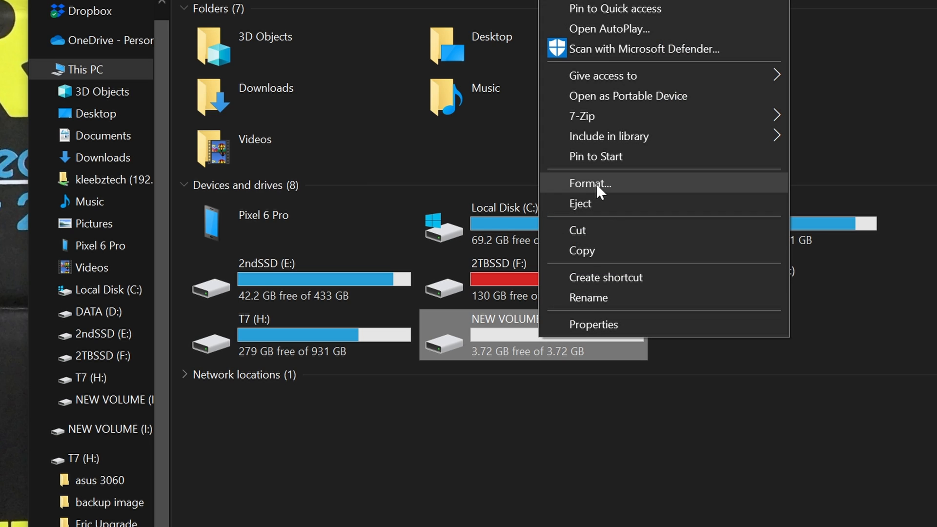
left_click(589, 184)
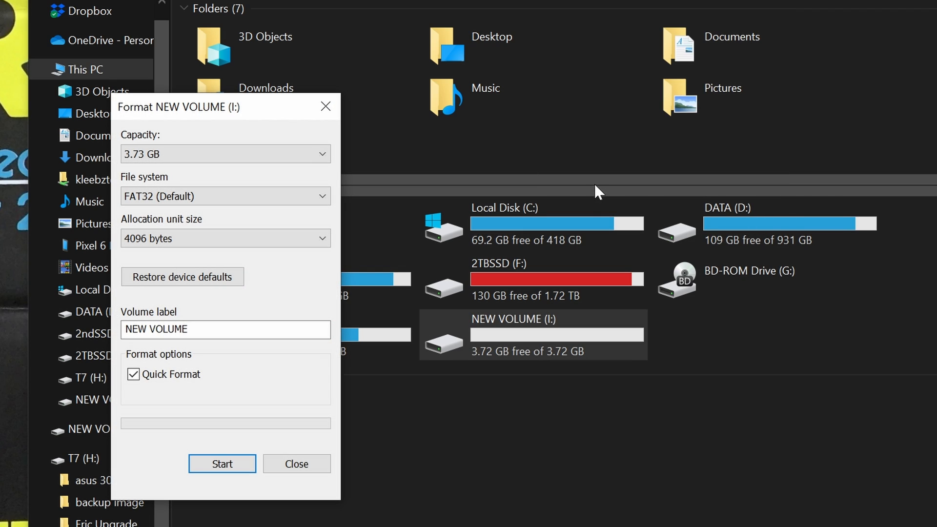
mouse_move(250, 113)
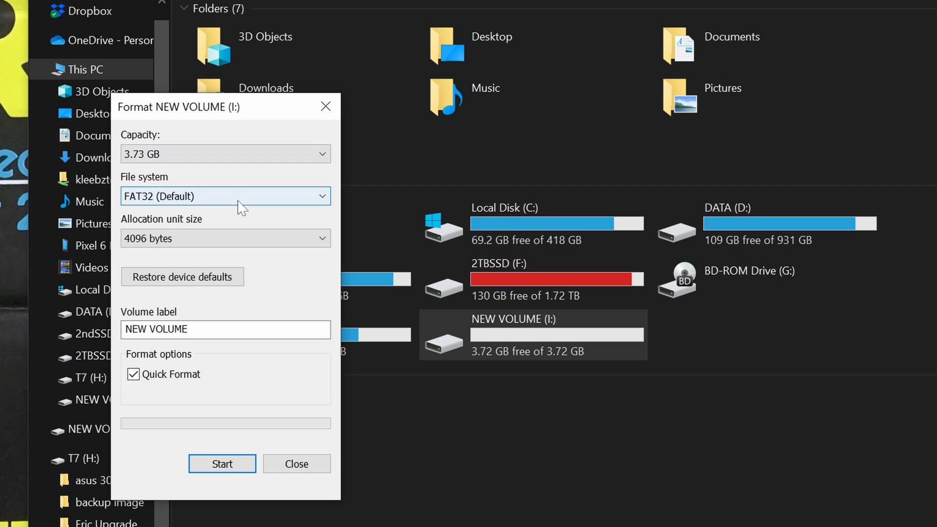
left_click(226, 196)
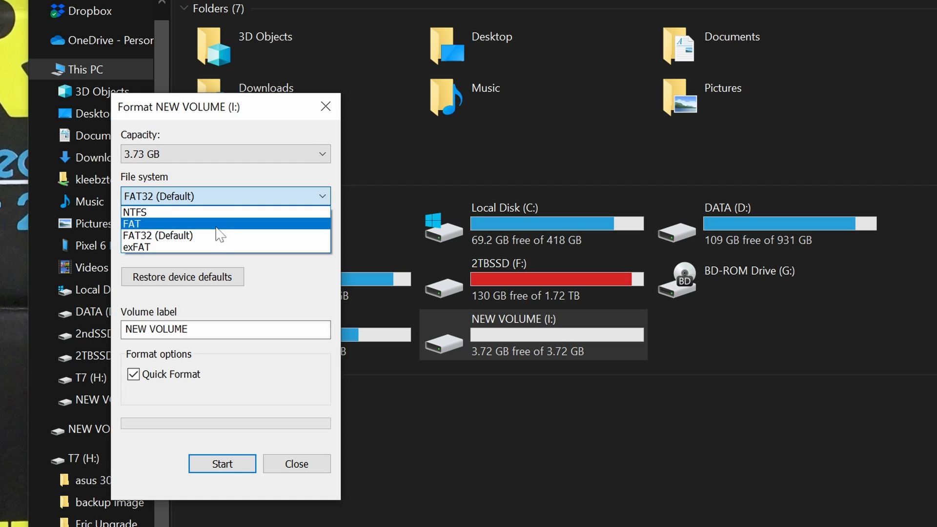
mouse_move(212, 239)
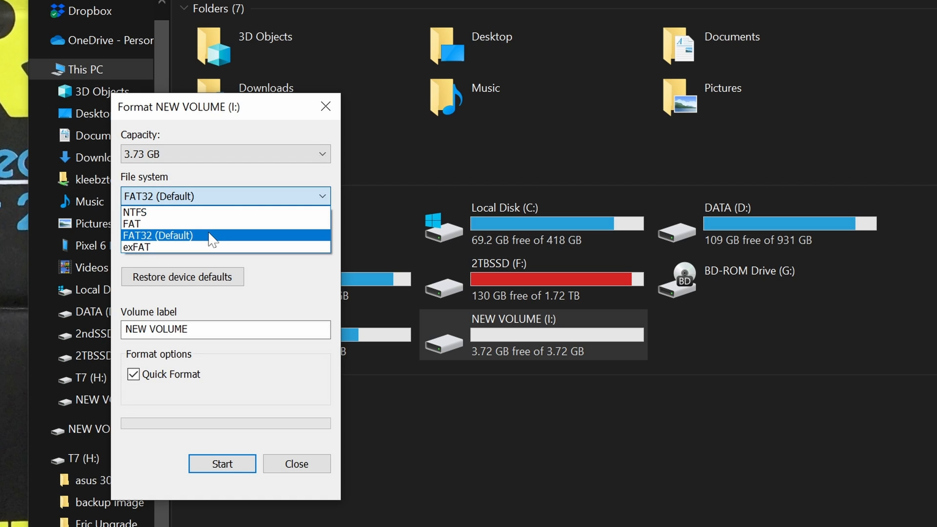
left_click(158, 235)
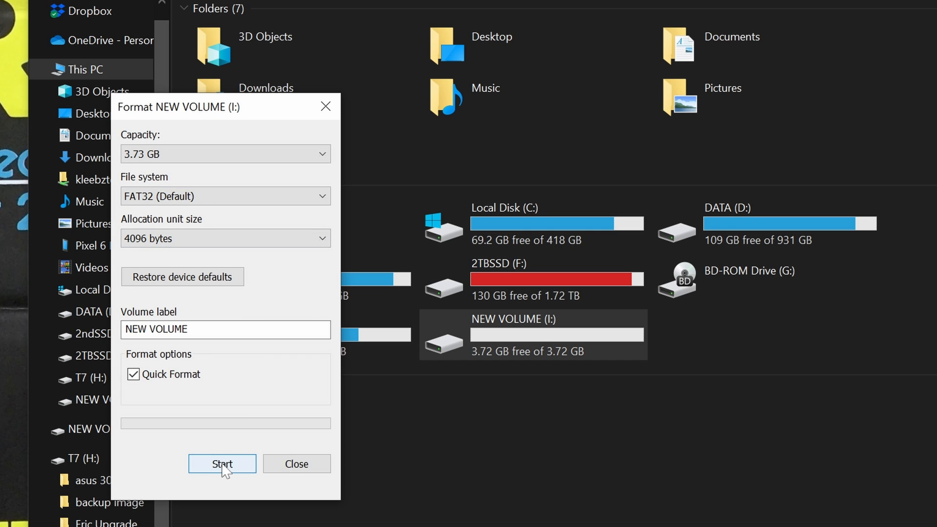
- Run the quick format, accept the data-loss warning, and close the Format window when done
left_click(221, 463)
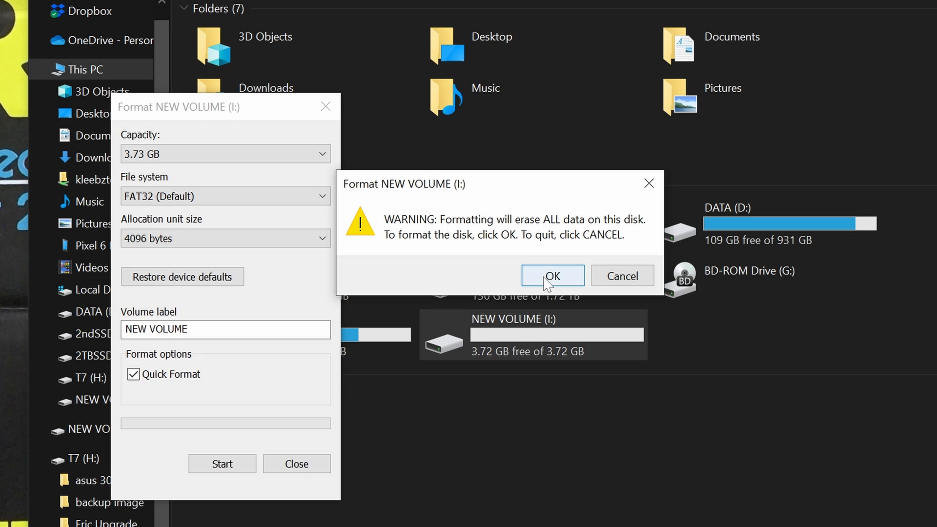
left_click(551, 276)
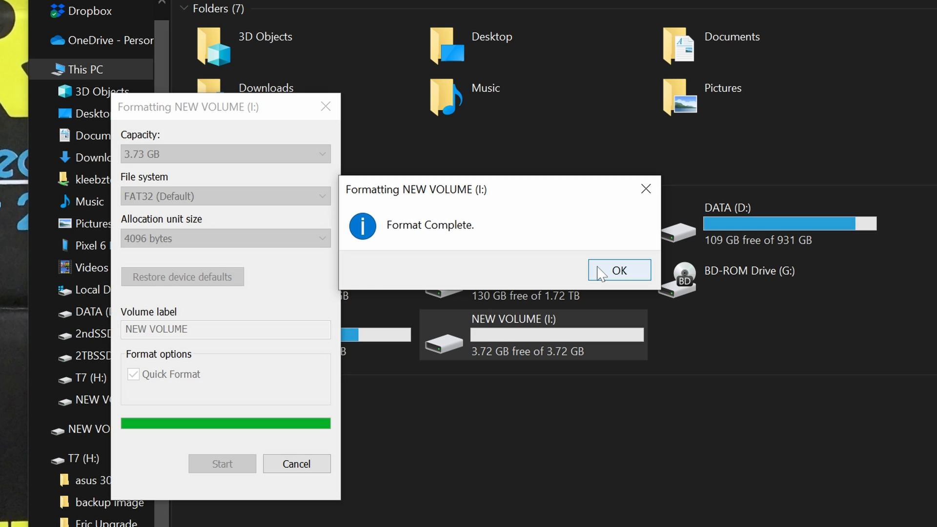
left_click(618, 271)
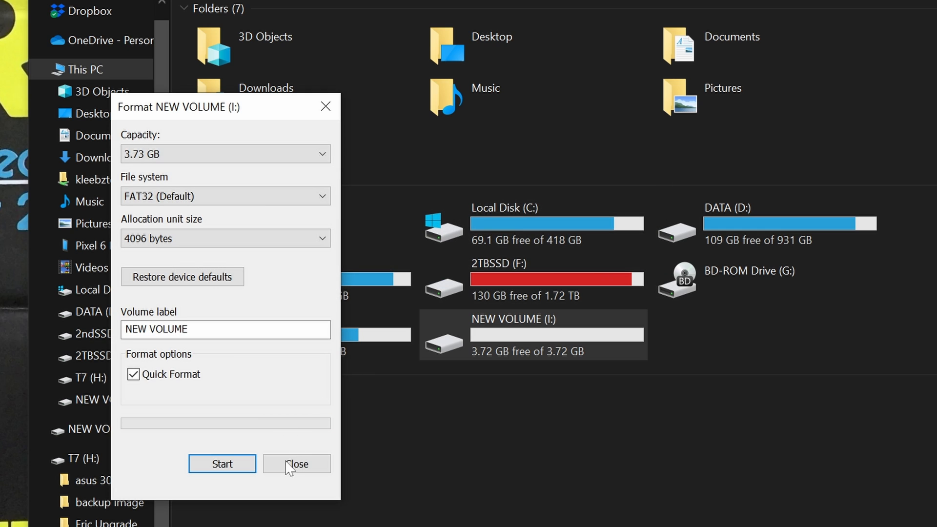
left_click(297, 464)
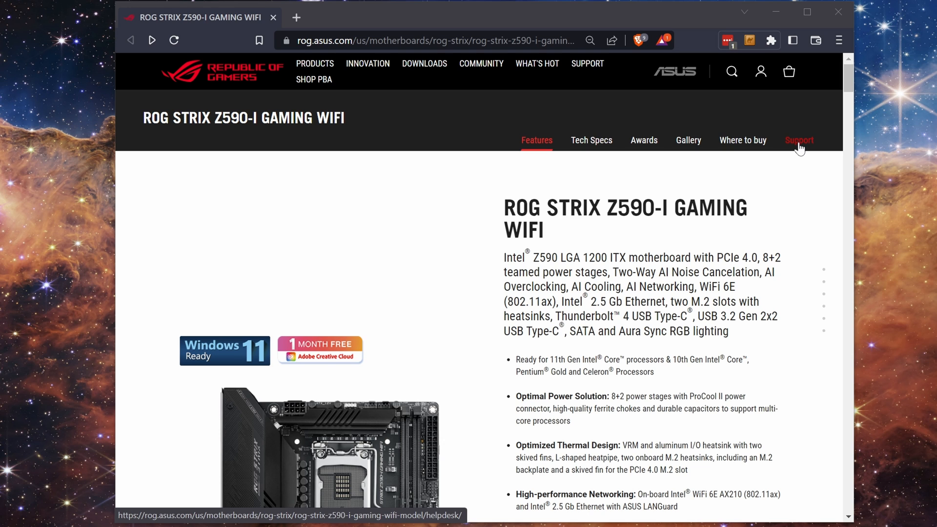
mouse_move(800, 149)
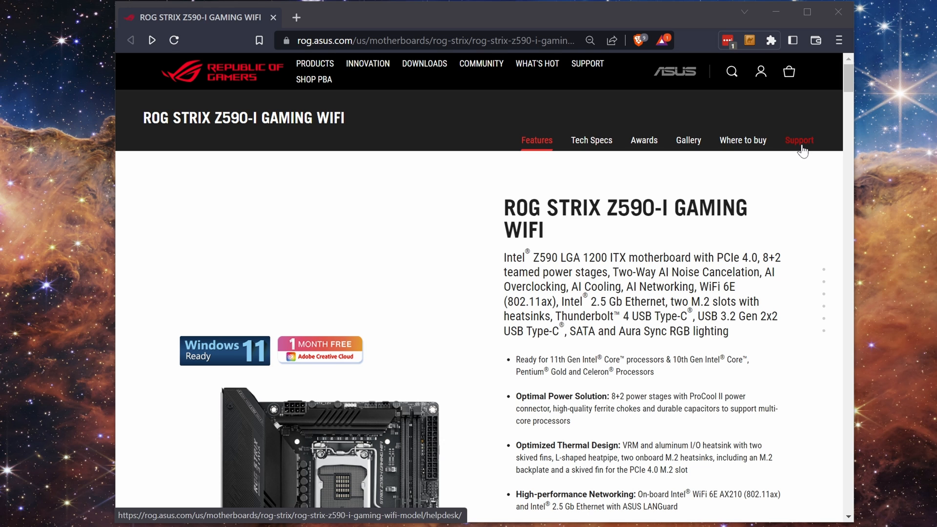
- Reach the Z590-I support page's Driver & Tools area and its BIOS & Firmware downloads
left_click(799, 140)
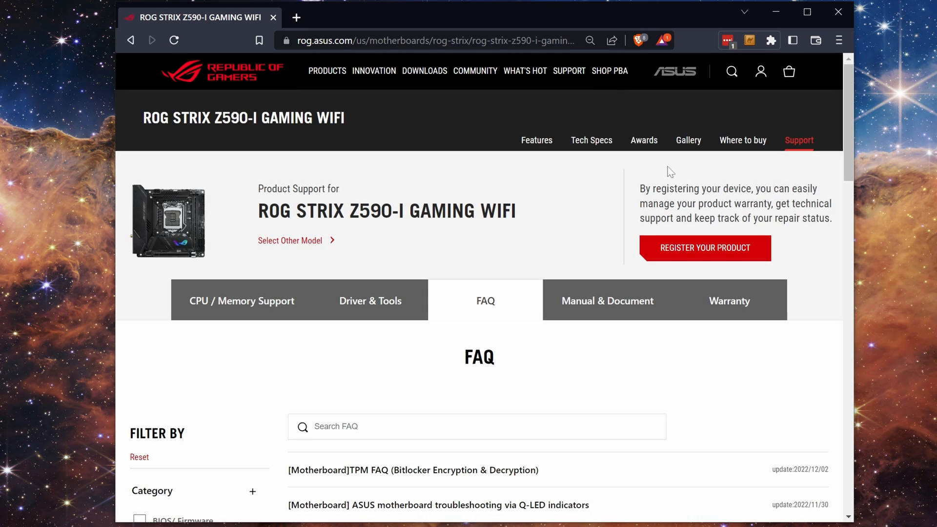
mouse_move(453, 229)
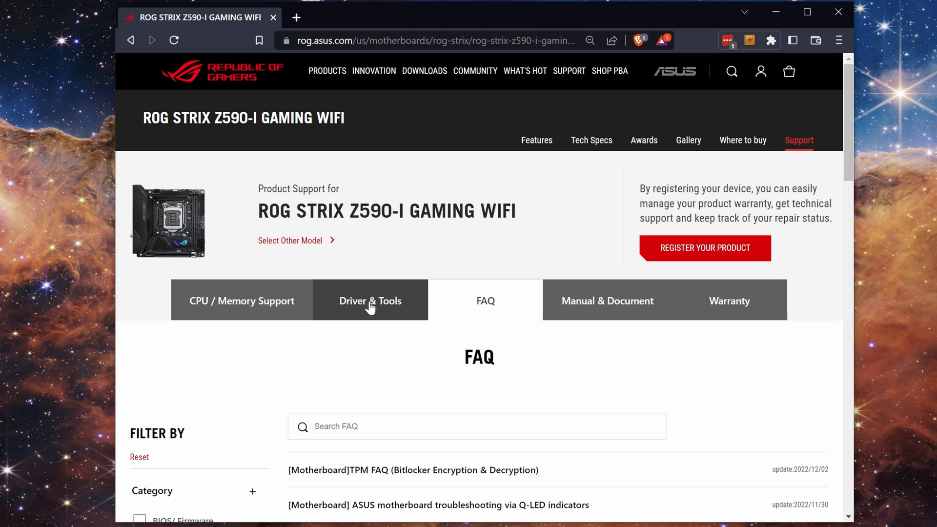
left_click(370, 301)
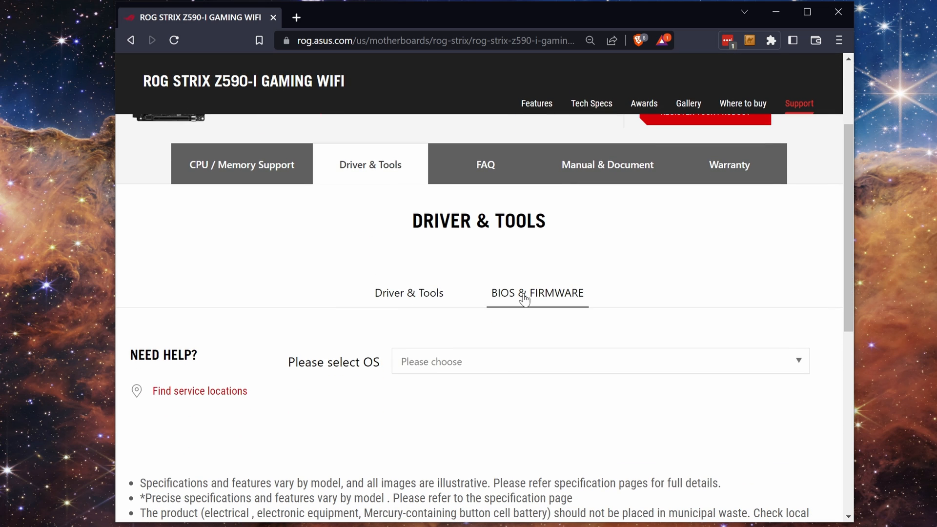
left_click(537, 293)
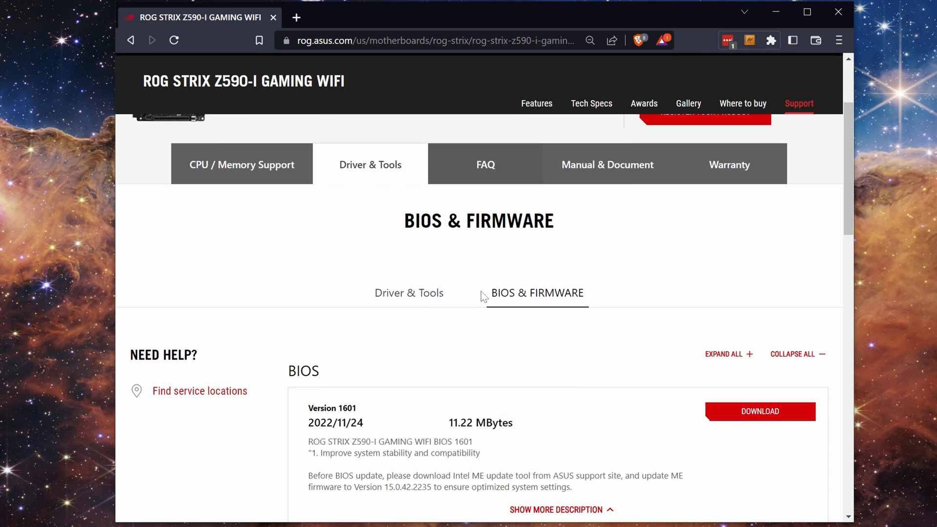
scroll("down", 3)
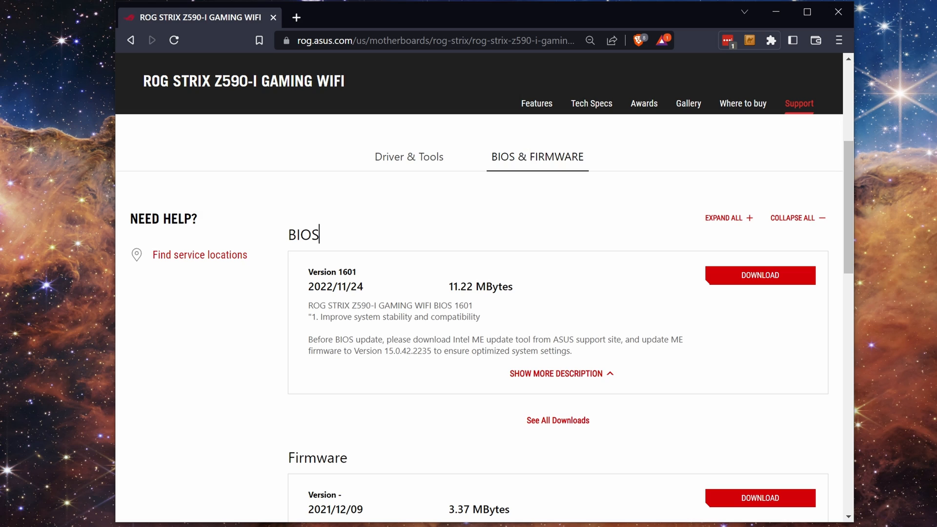
double_click(302, 233)
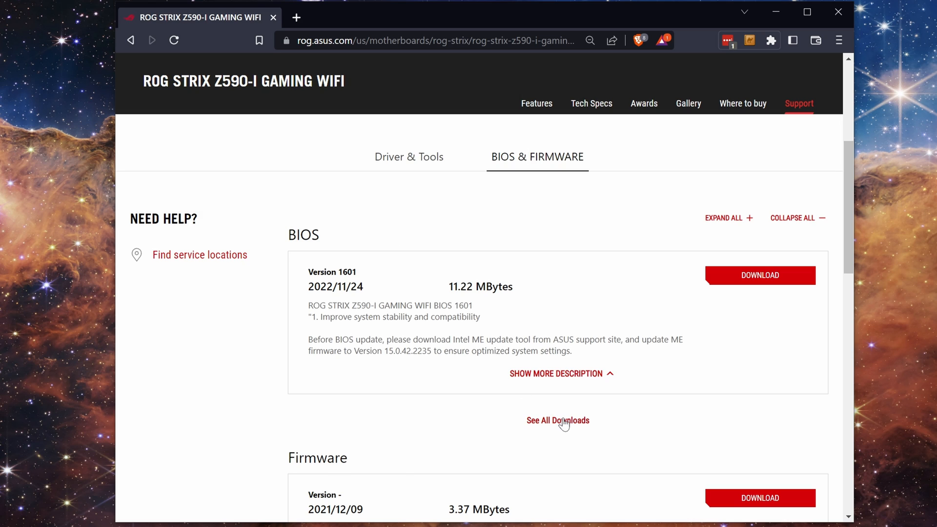
- Show all BIOS downloads so every release is listed, version 1601 (2022/11/24) first
left_click(557, 419)
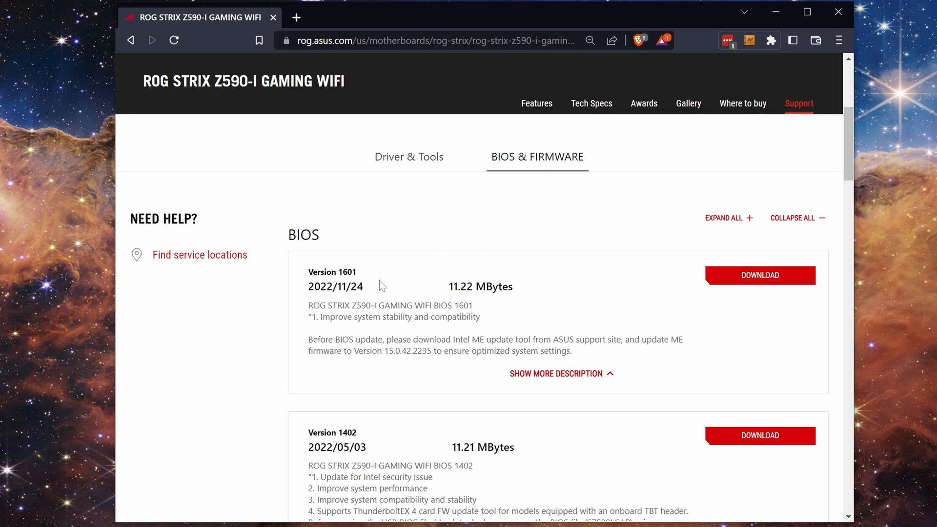
scroll("down", 3)
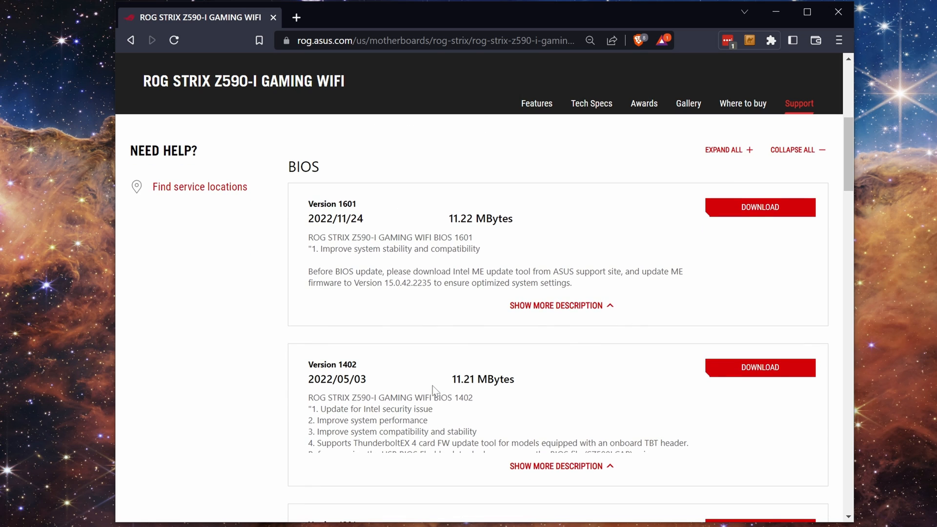
scroll("down", 3)
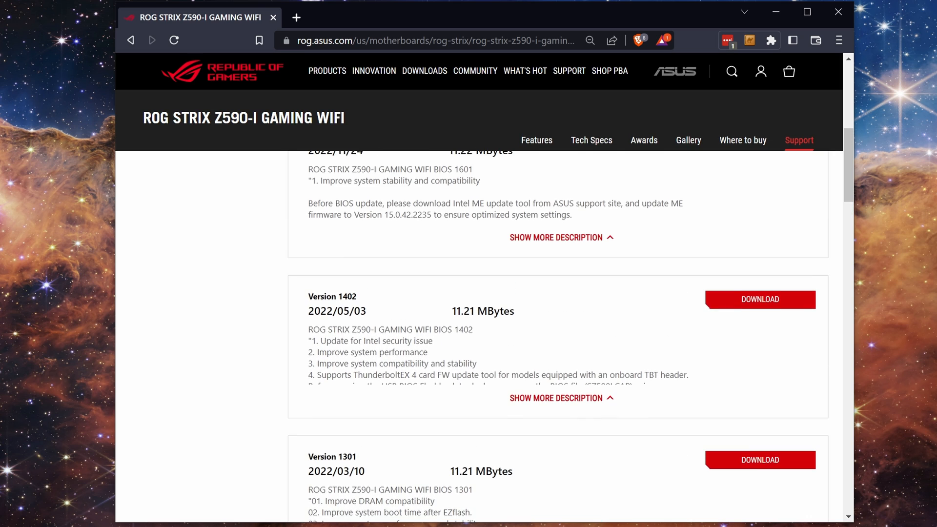
scroll("up", 3)
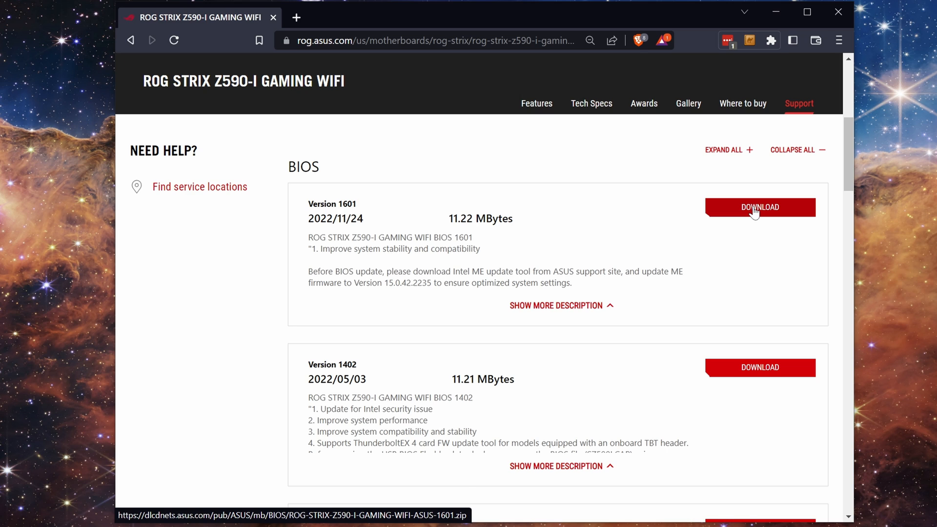
- Download the BIOS 1601 zip straight onto NEW VOLUME (I:) and reveal it in its folder
left_click(759, 207)
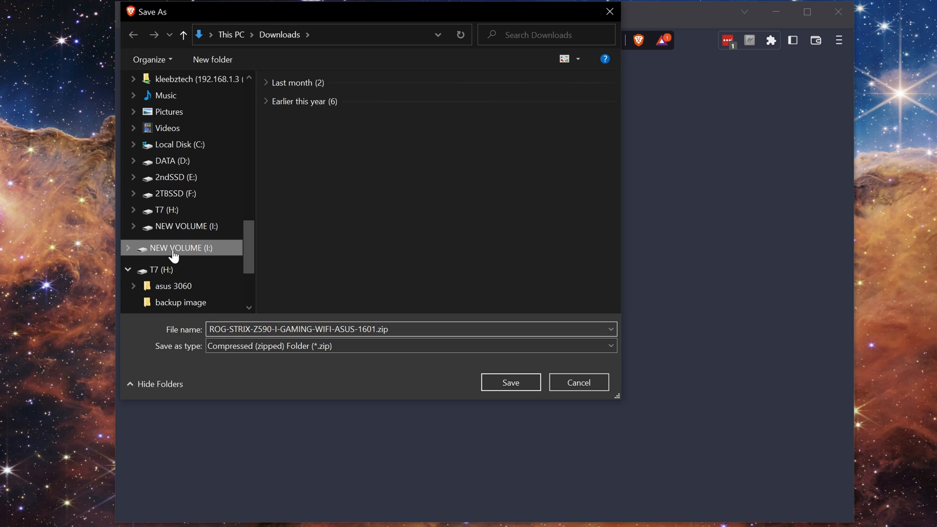
left_click(182, 247)
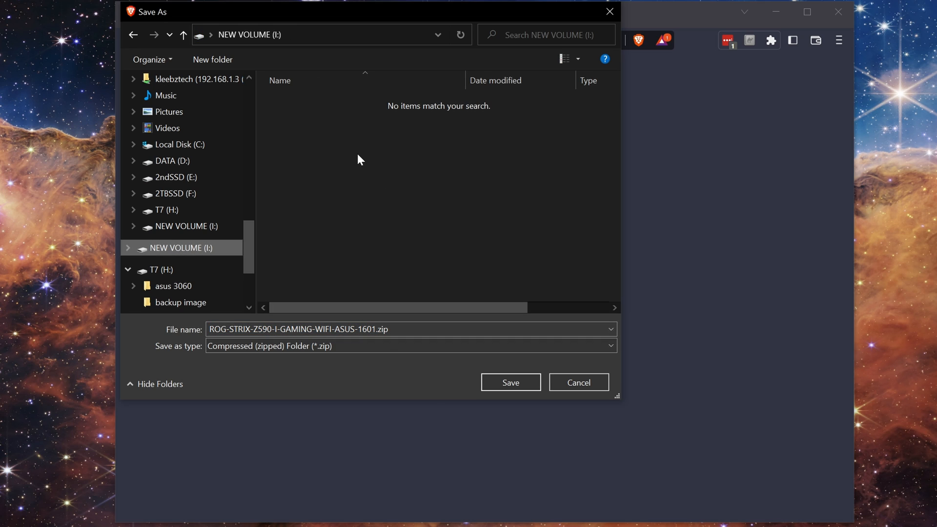
mouse_move(416, 302)
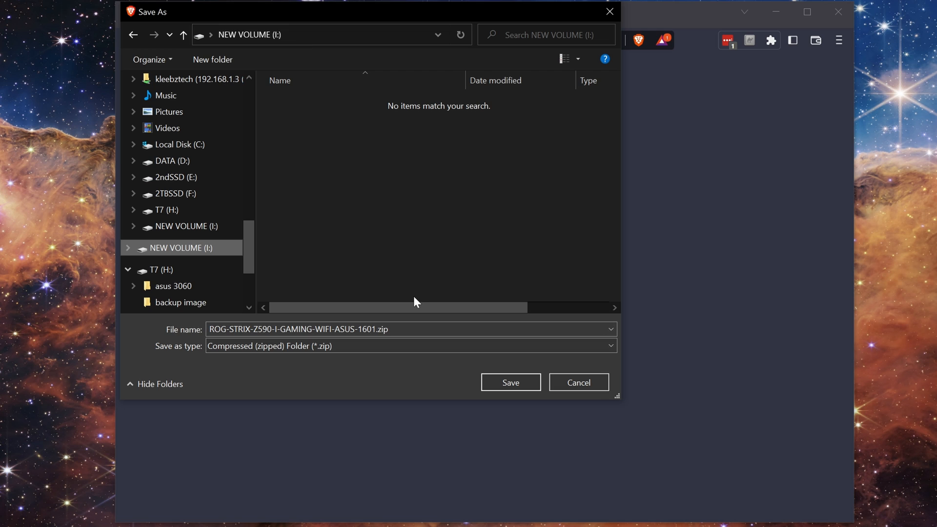
left_click(509, 381)
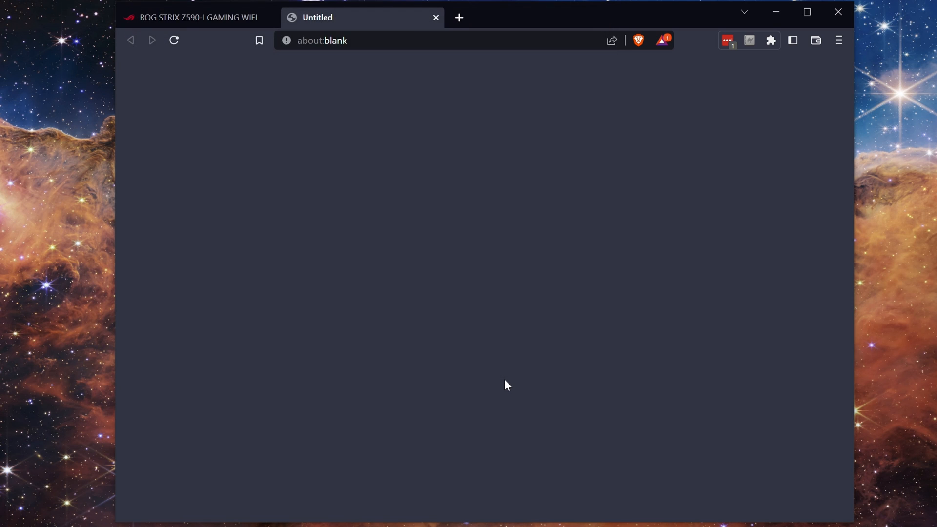
left_click(197, 17)
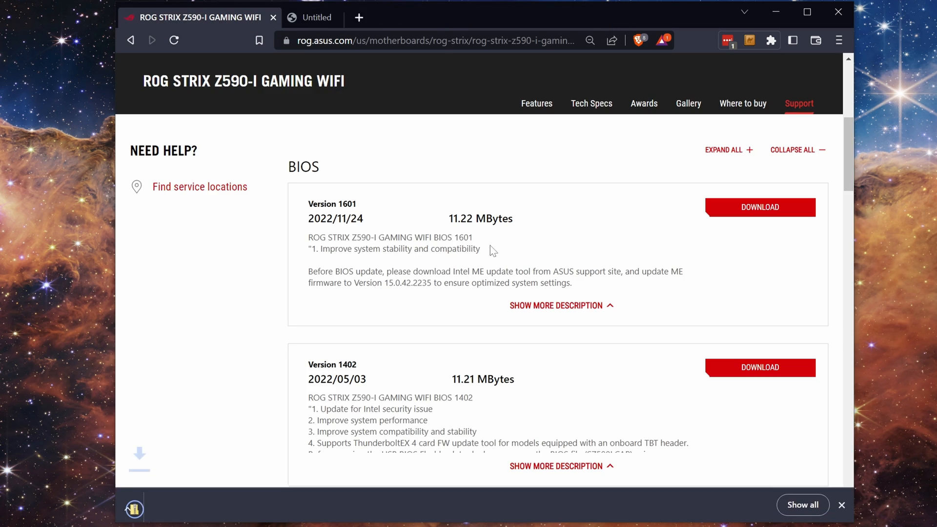
left_click(759, 207)
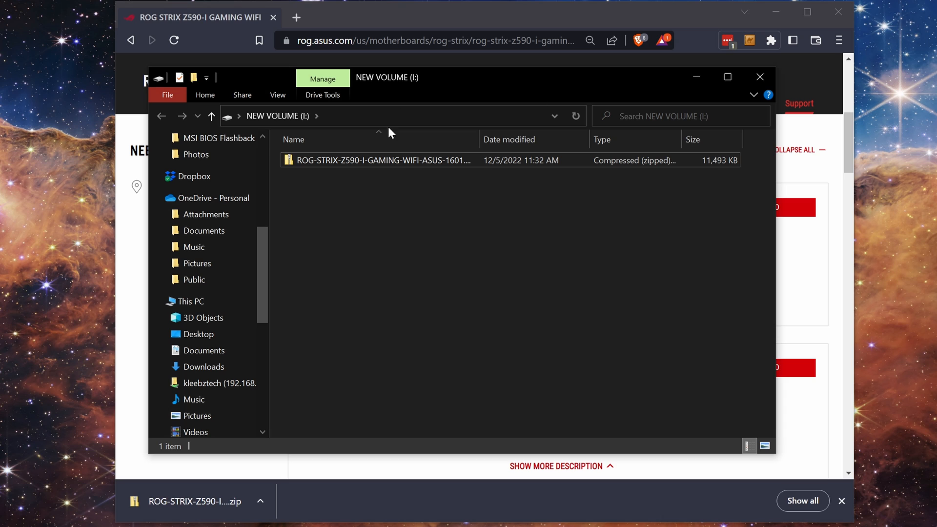
- Extract the BIOS zip into I:\, producing the CAP file and BIOSRenamer.exe
left_click(383, 160)
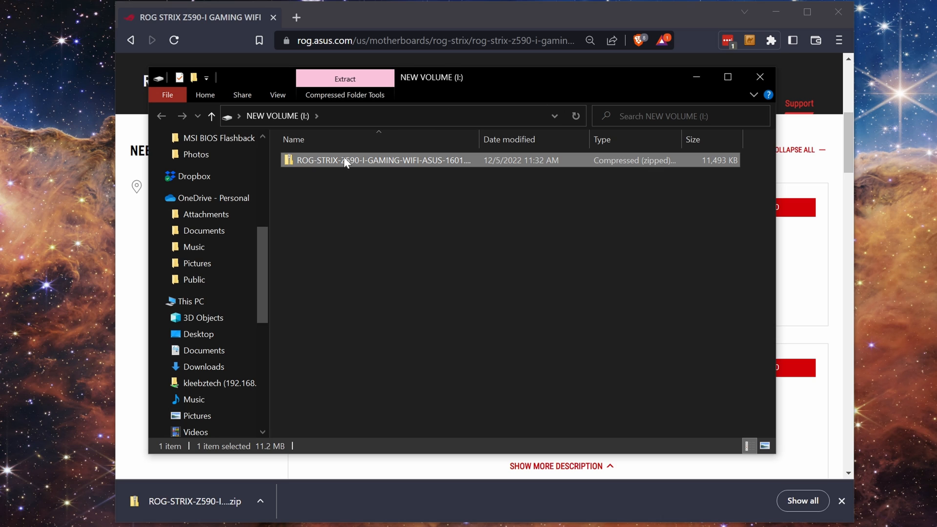
mouse_move(344, 160)
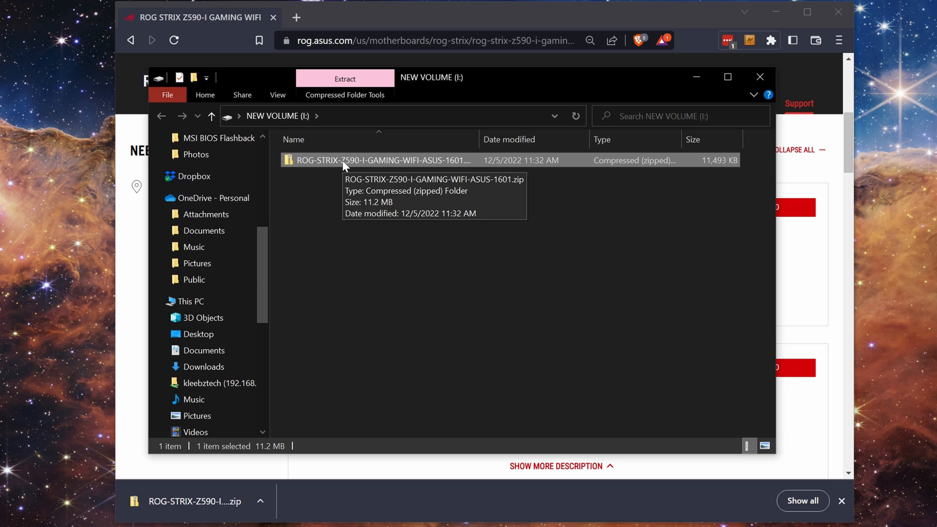
right_click(382, 159)
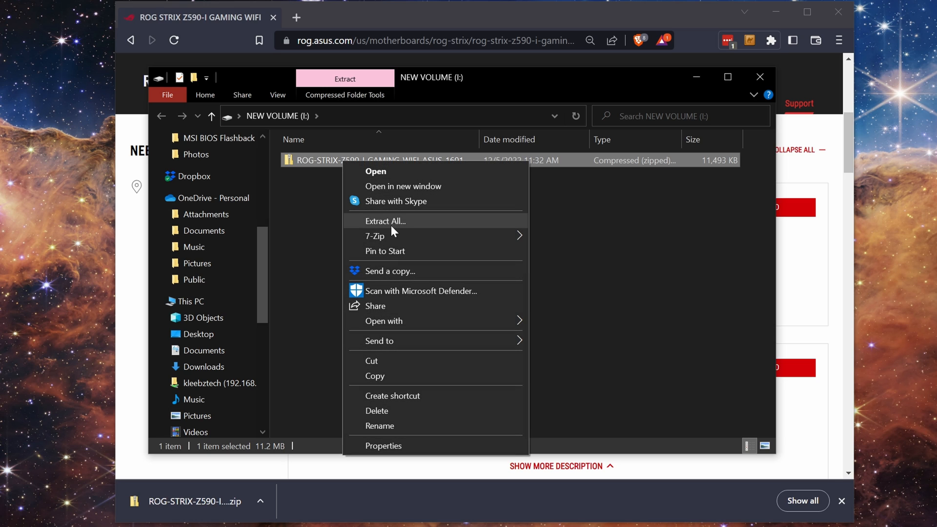
left_click(385, 221)
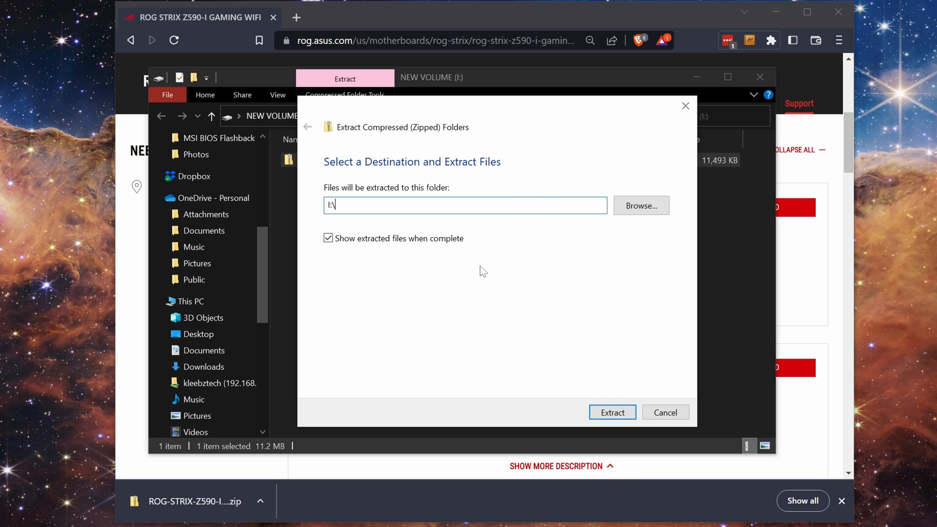
left_click(611, 411)
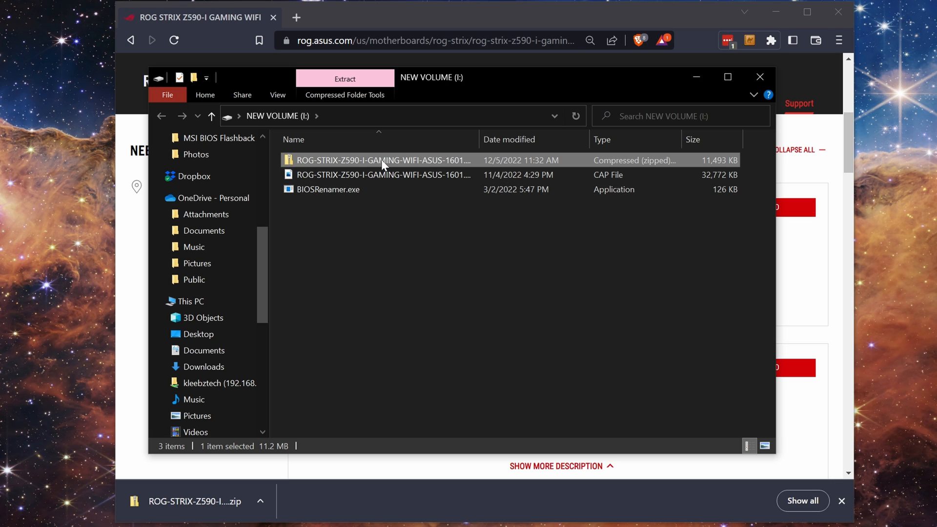
- Permanently delete the BIOS zip from the drive
right_click(382, 159)
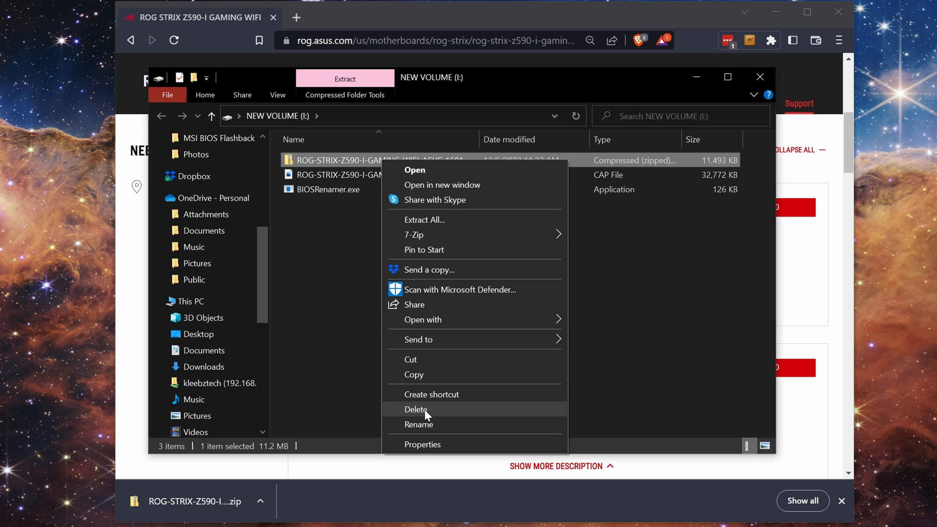
left_click(416, 409)
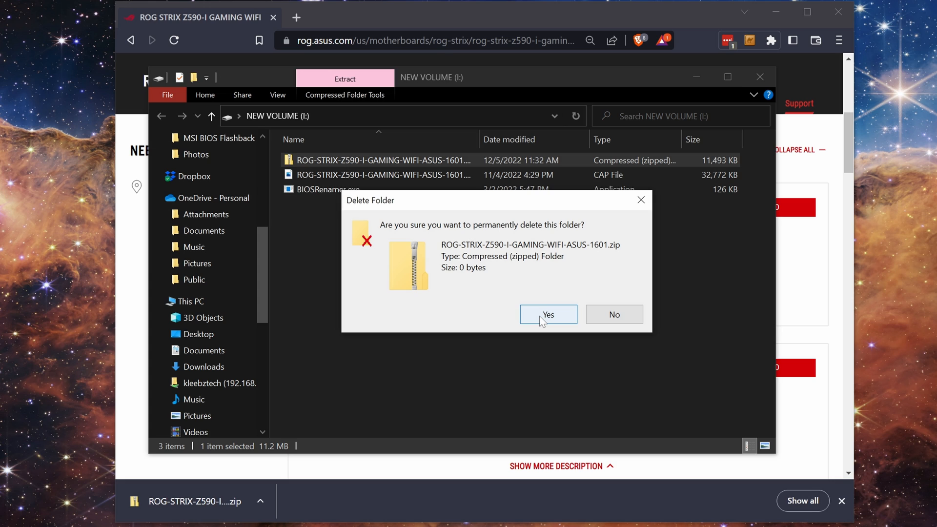
left_click(547, 314)
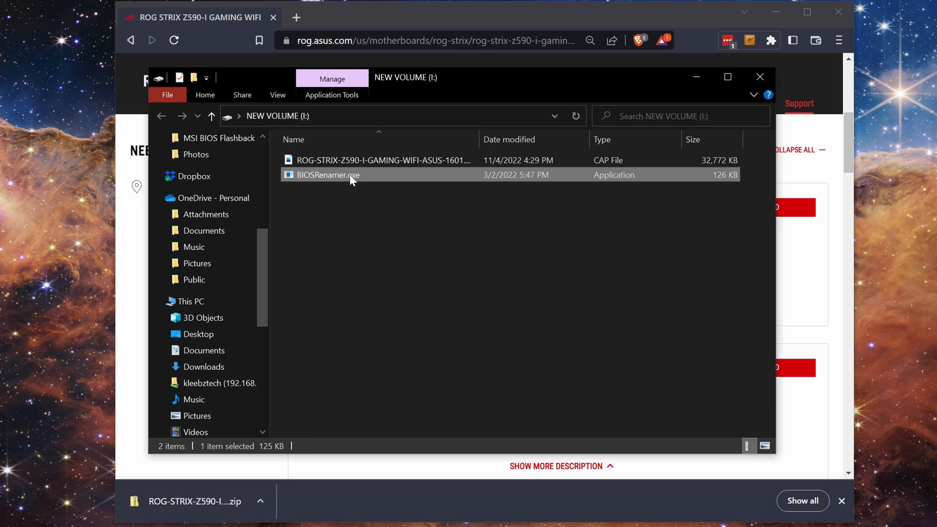
- Run BIOSRenamer.exe so the BIOS file becomes SZ590I.CAP
double_click(324, 174)
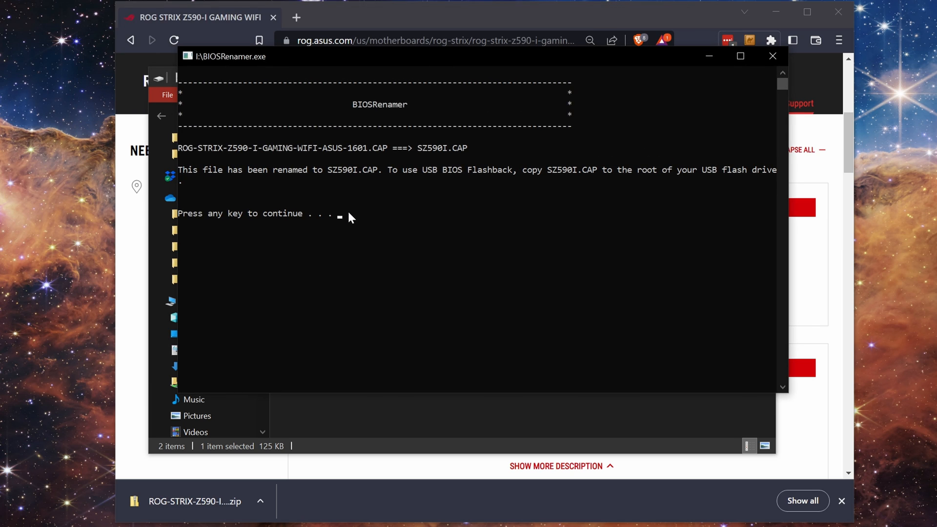
key("enter")
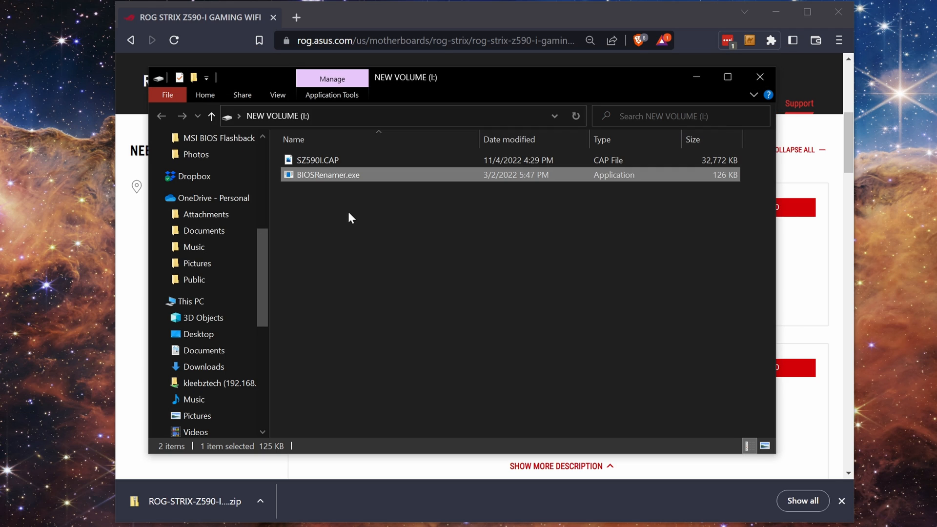
mouse_move(343, 178)
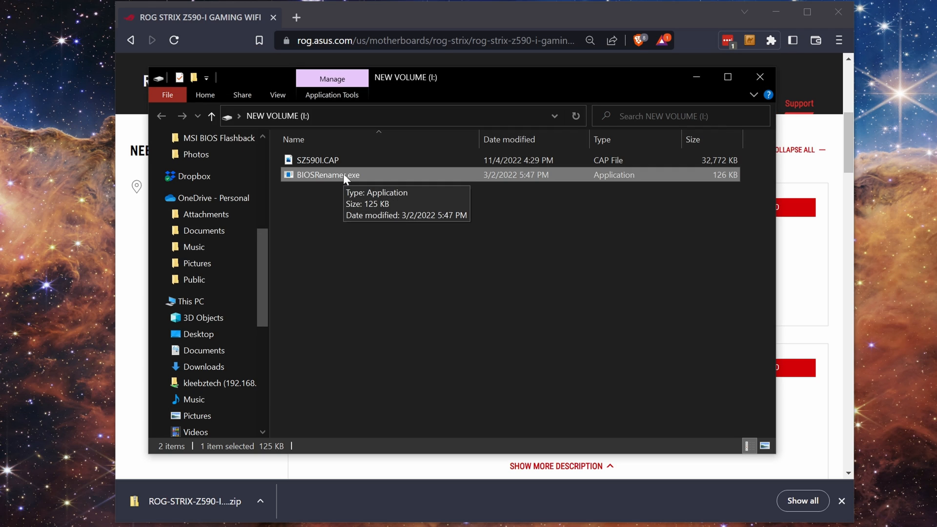
- Delete BIOSRenamer.exe, leaving only SZ590I.CAP, and safely eject NEW VOLUME (I:)
right_click(328, 175)
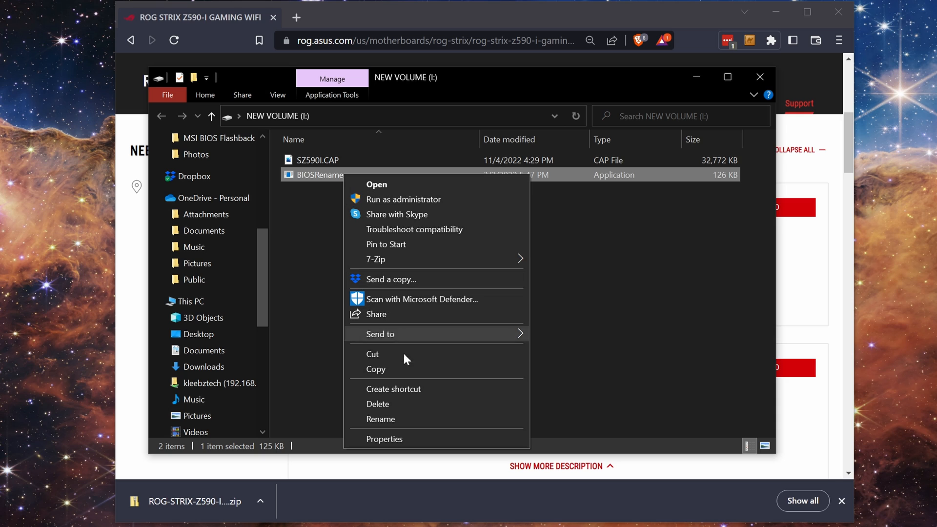
mouse_move(377, 404)
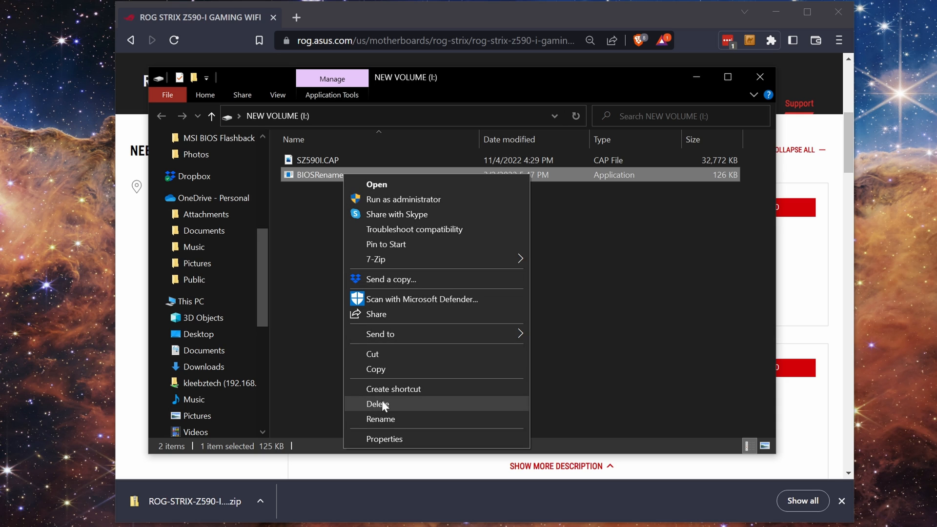
left_click(377, 404)
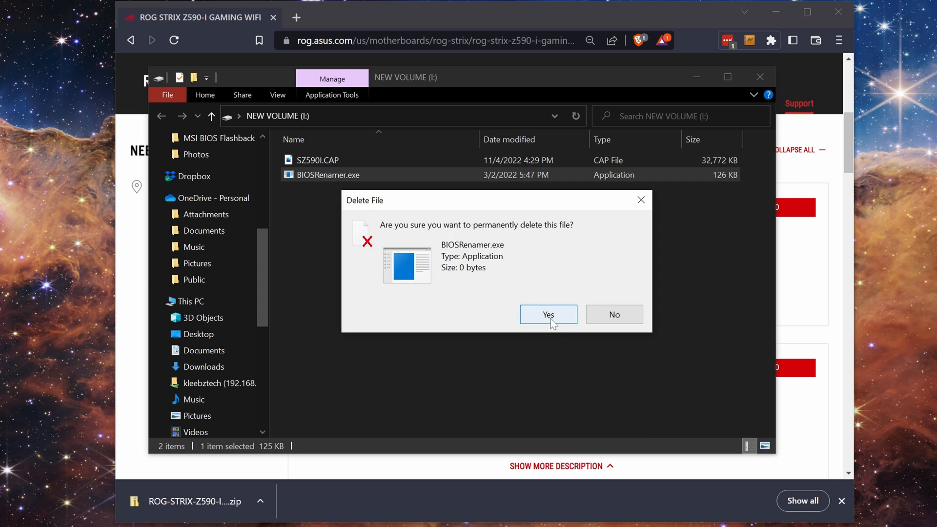
left_click(547, 314)
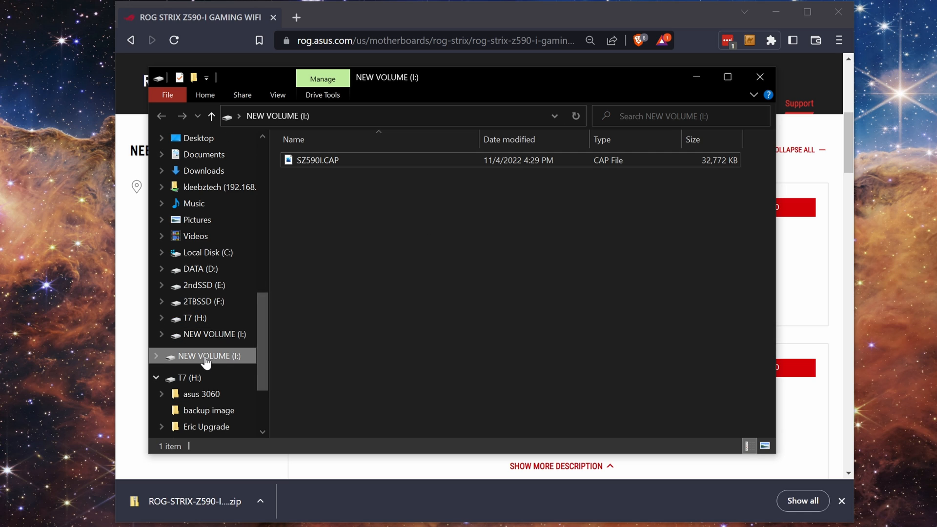
right_click(206, 355)
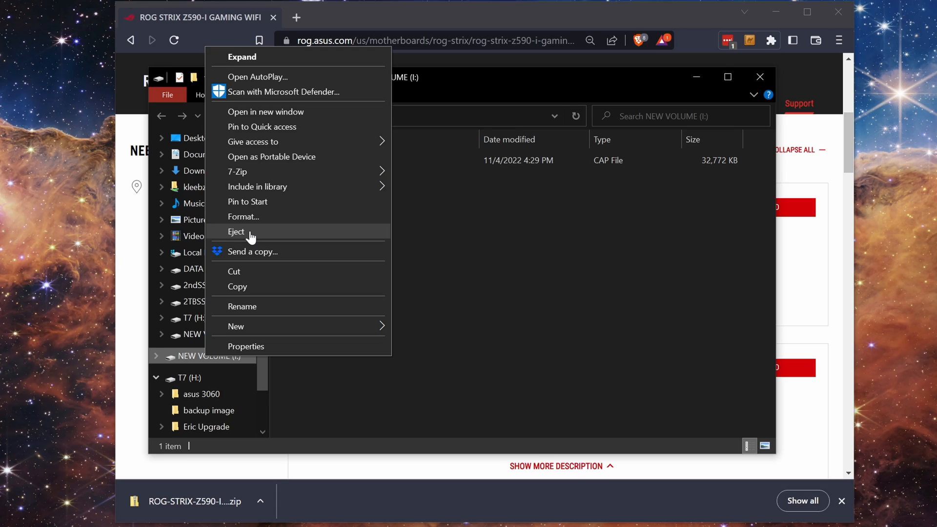
left_click(236, 232)
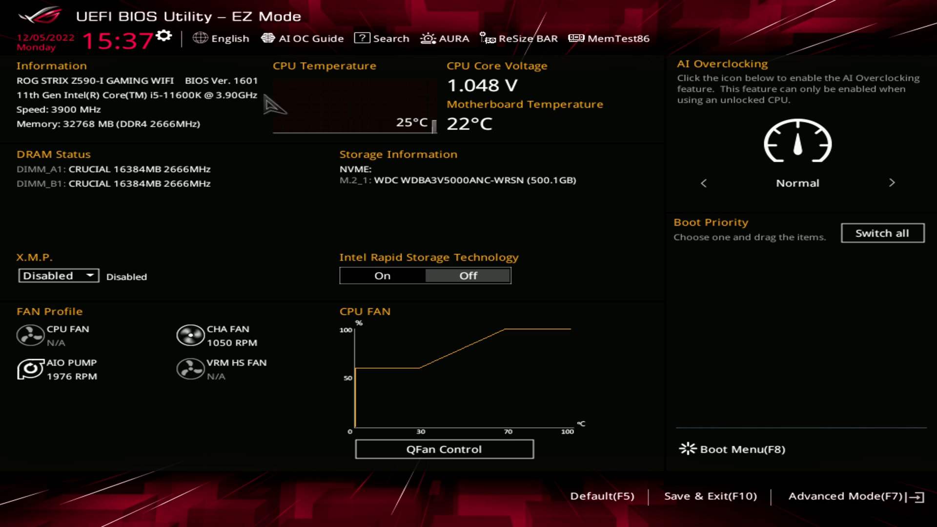
mouse_move(520, 300)
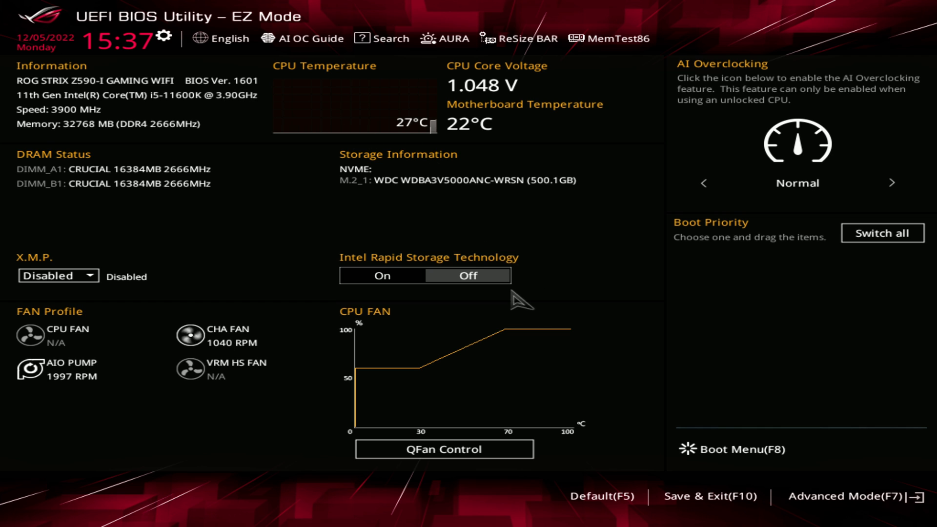